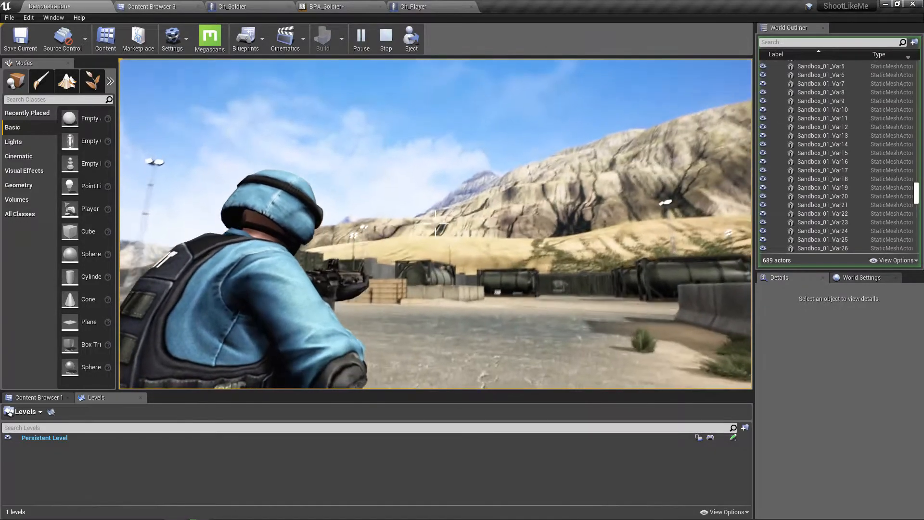
- Switch to the BPA_Soldier tab and open its Select Pitch Offset graph
click(332, 6)
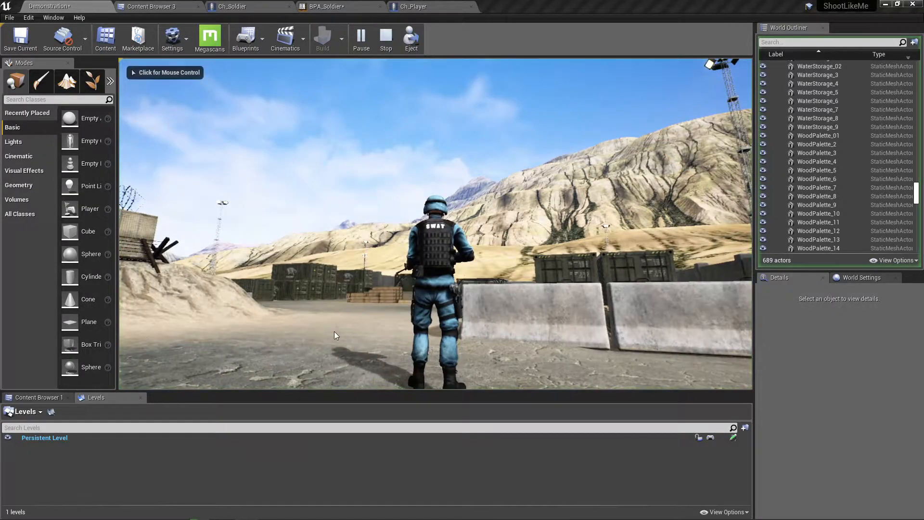
click(166, 73)
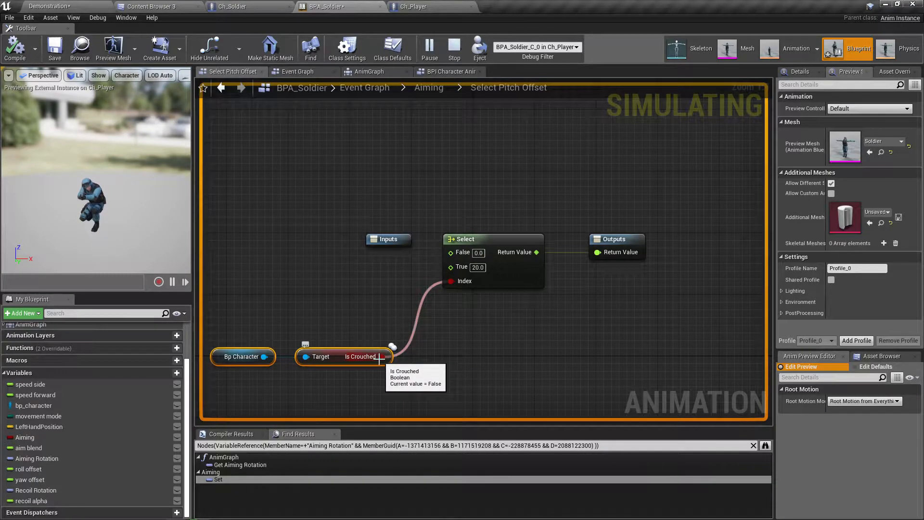
click(232, 7)
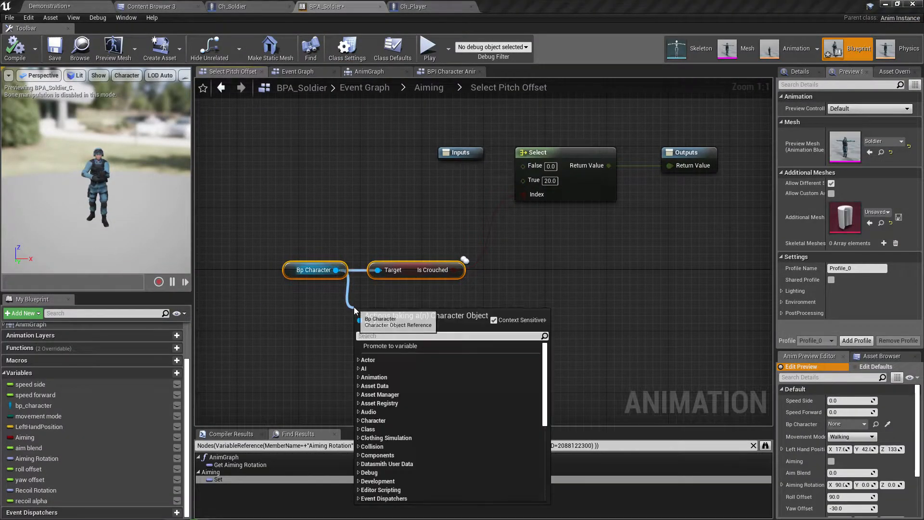
- Place a 'Get movement mode' getter node in the pitch offset graph
text(get movement mode)
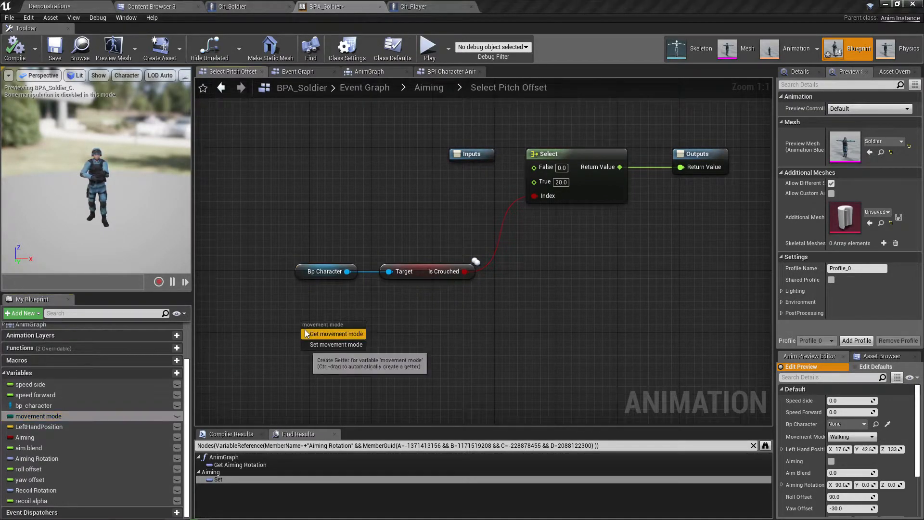
click(333, 334)
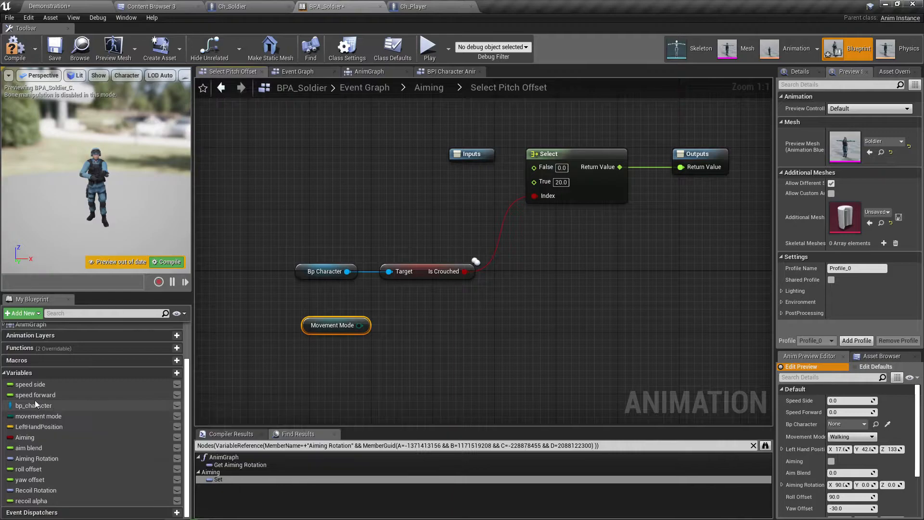